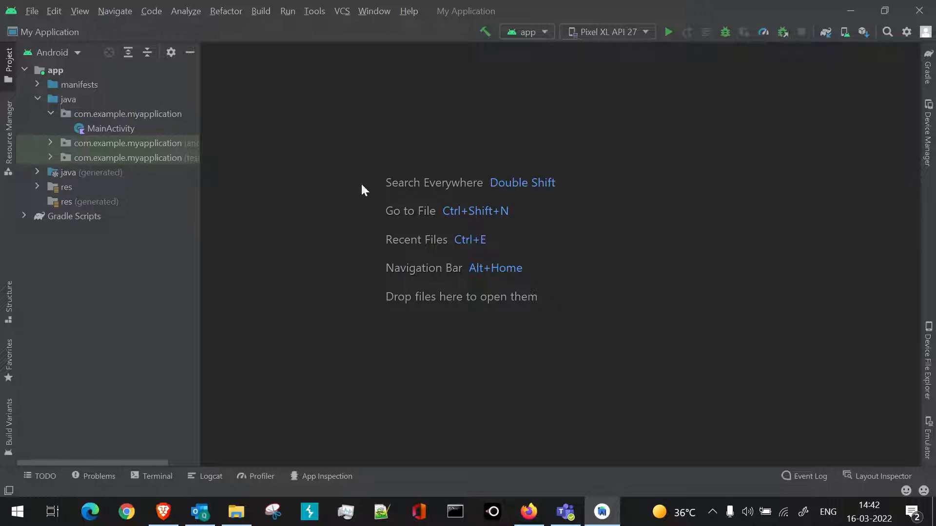
mouse_move(755, 88)
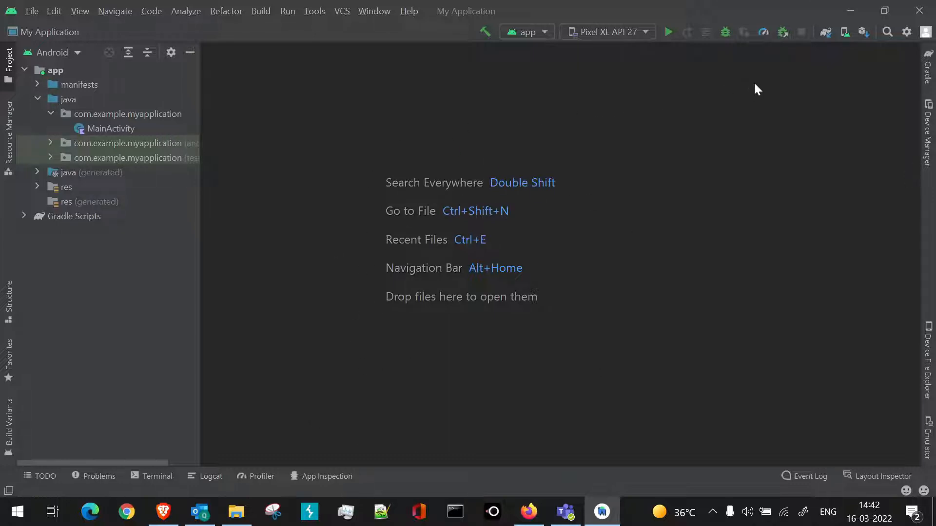
mouse_move(844, 31)
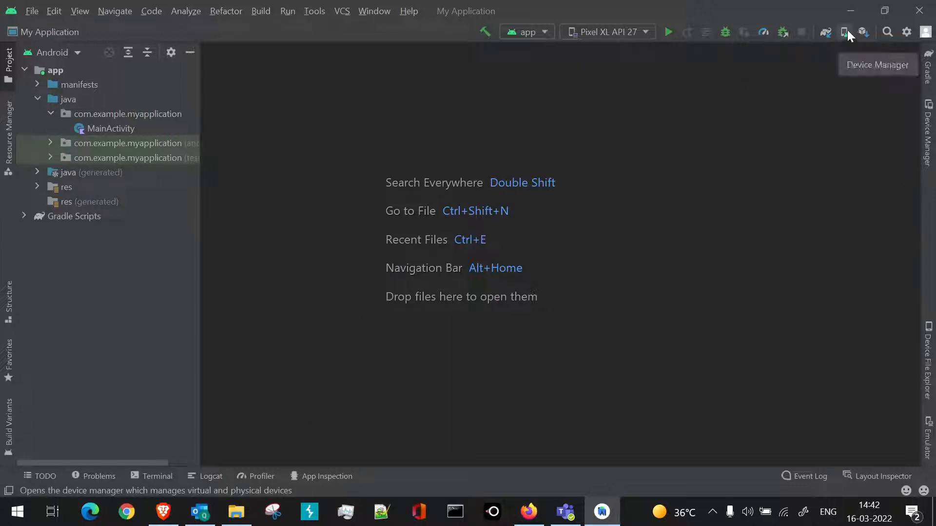
Step: Show the Device Manager listing the project's virtual devices (Pixel XL, API 27)
click(846, 32)
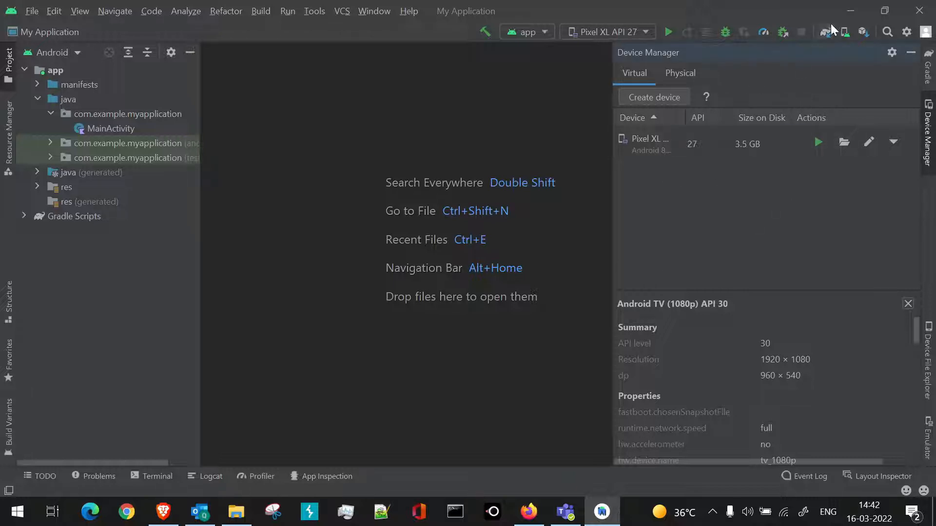
mouse_move(844, 31)
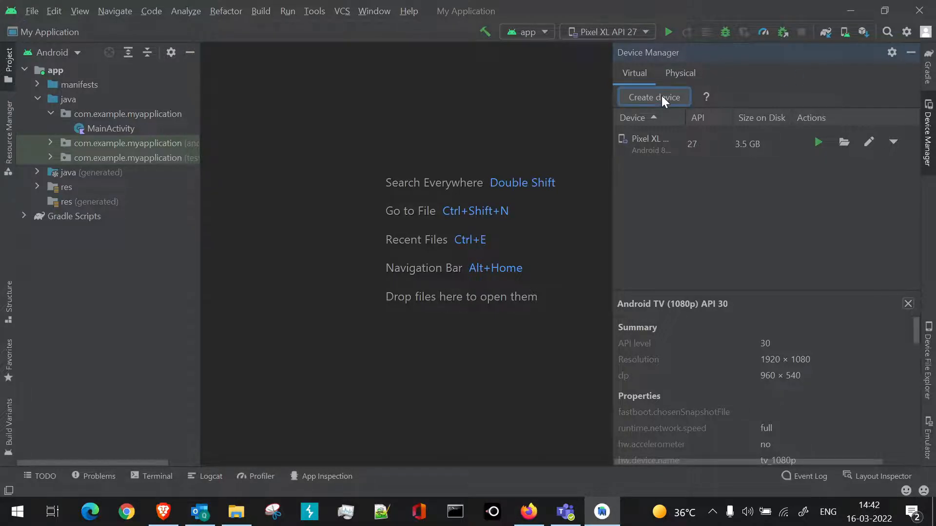
Step: Start a new virtual device and choose Android TV (1080p) from the TV hardware definitions
click(655, 97)
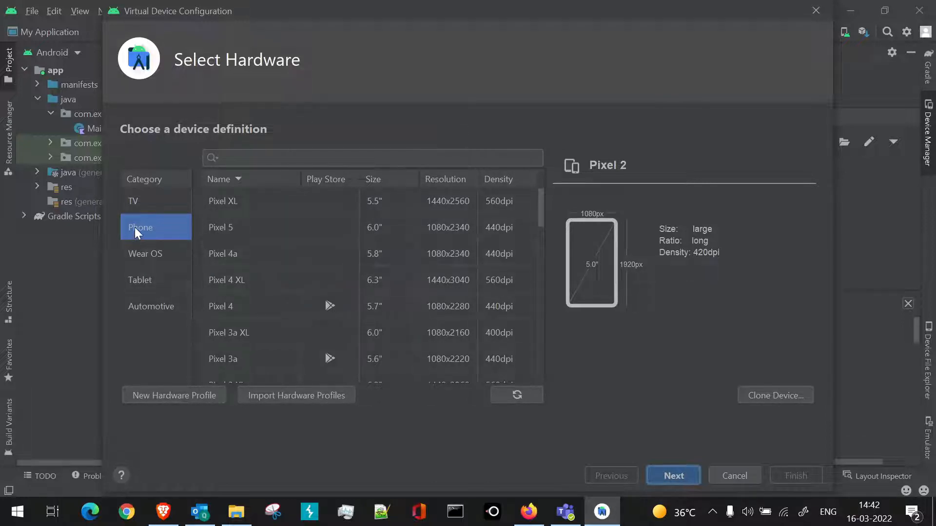
mouse_move(167, 230)
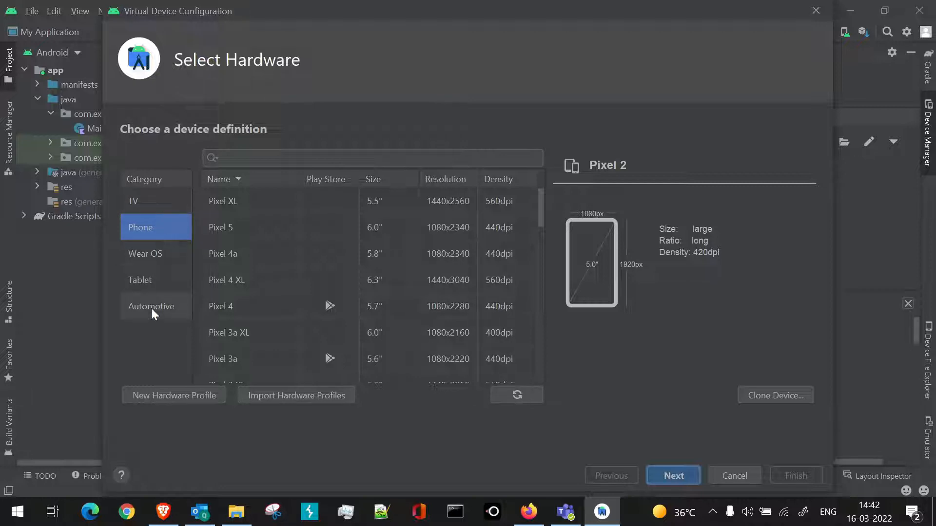
mouse_move(169, 212)
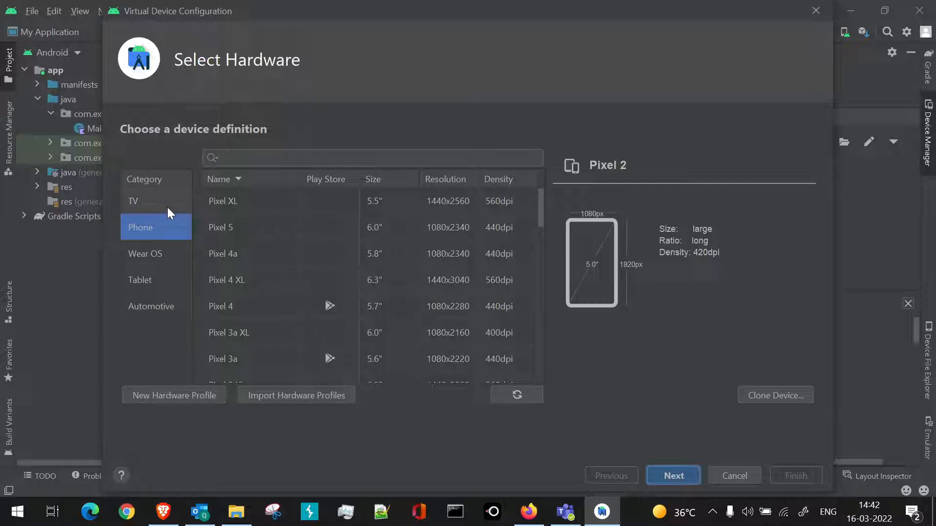
mouse_move(162, 203)
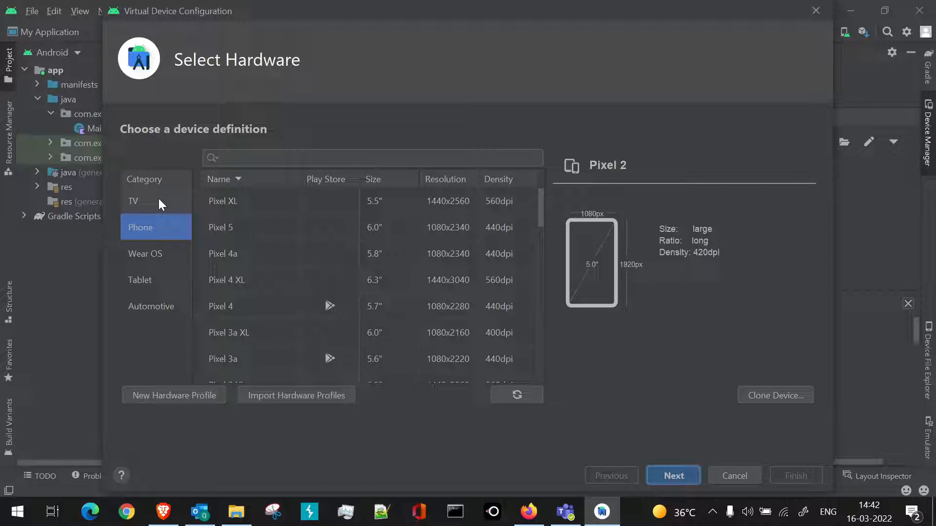
click(132, 201)
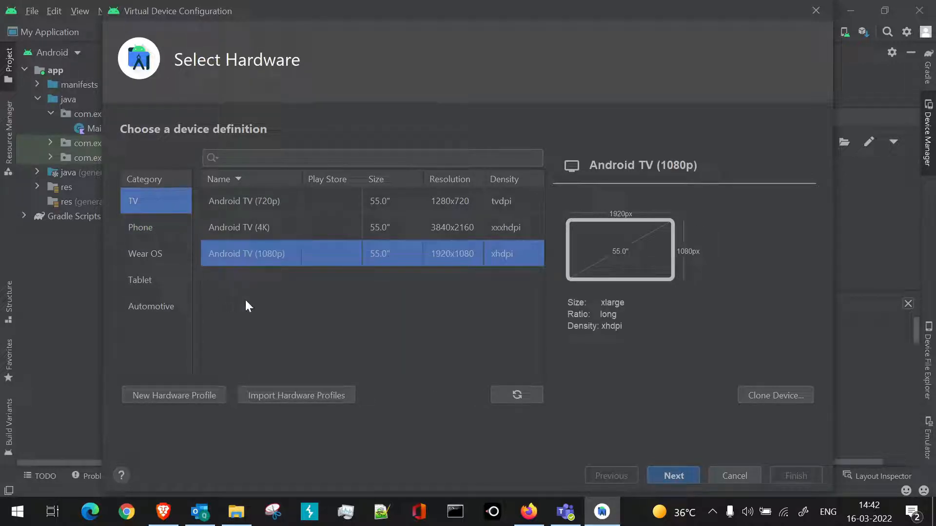
mouse_move(269, 312)
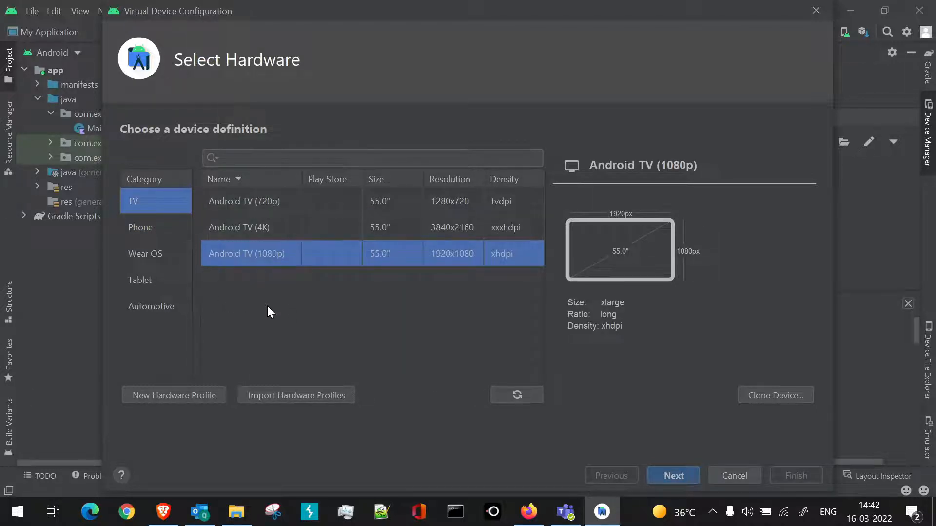
mouse_move(277, 301)
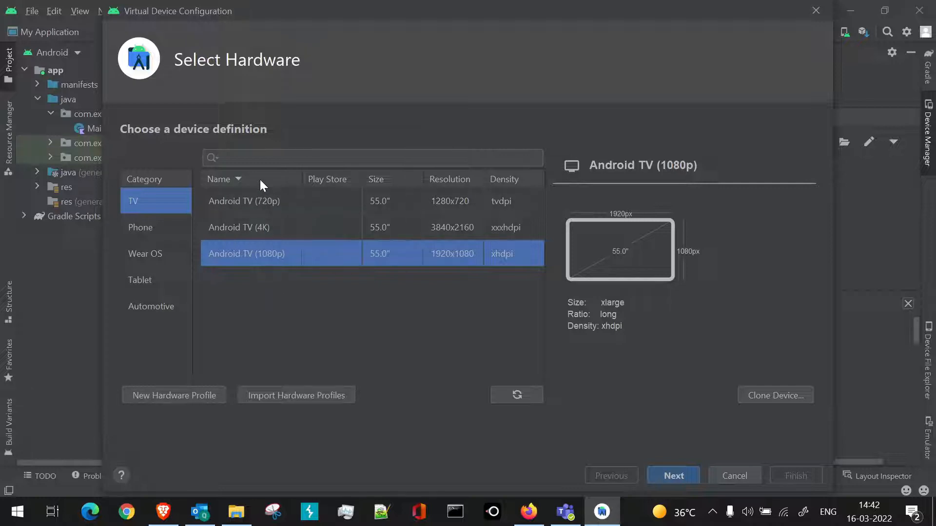
click(244, 201)
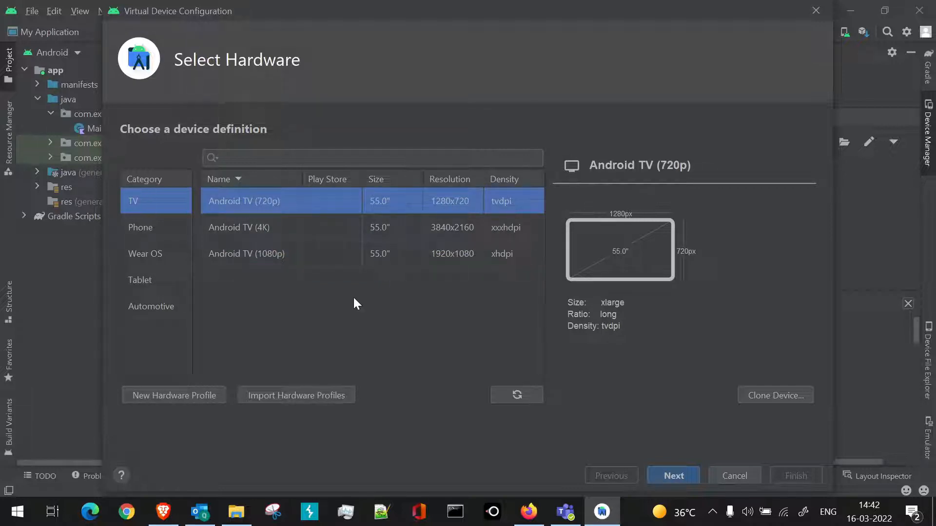
click(265, 254)
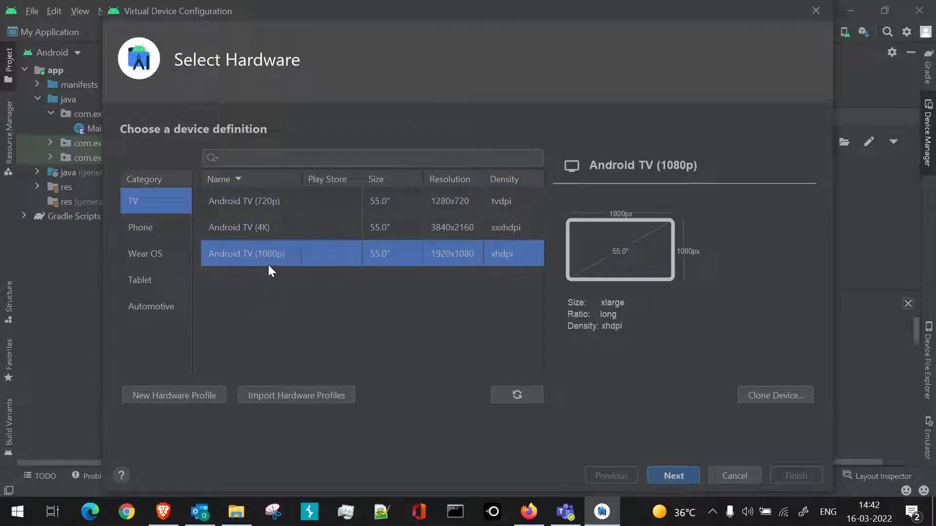
mouse_move(473, 273)
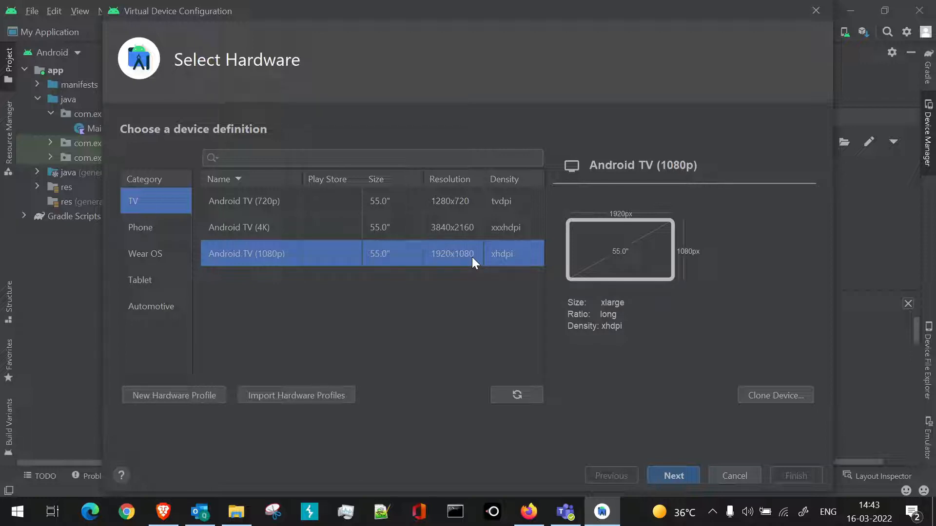
mouse_move(525, 270)
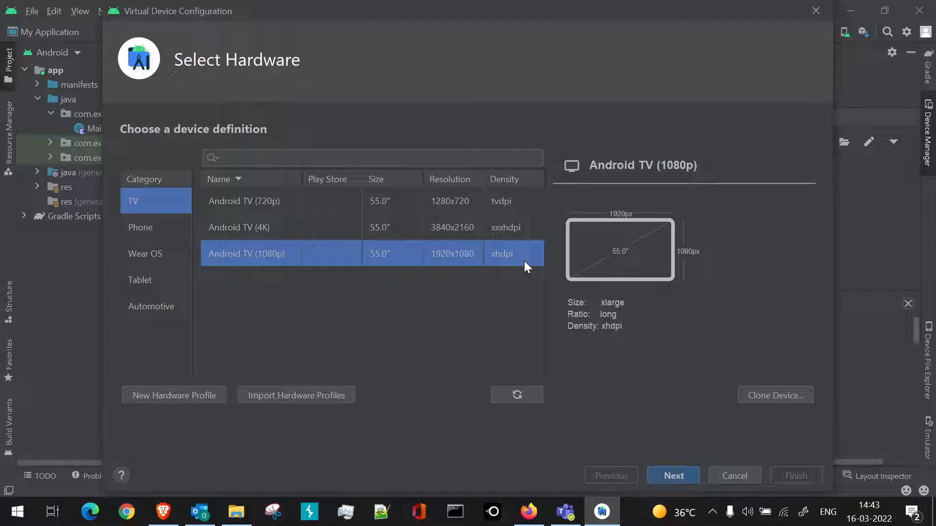
mouse_move(506, 282)
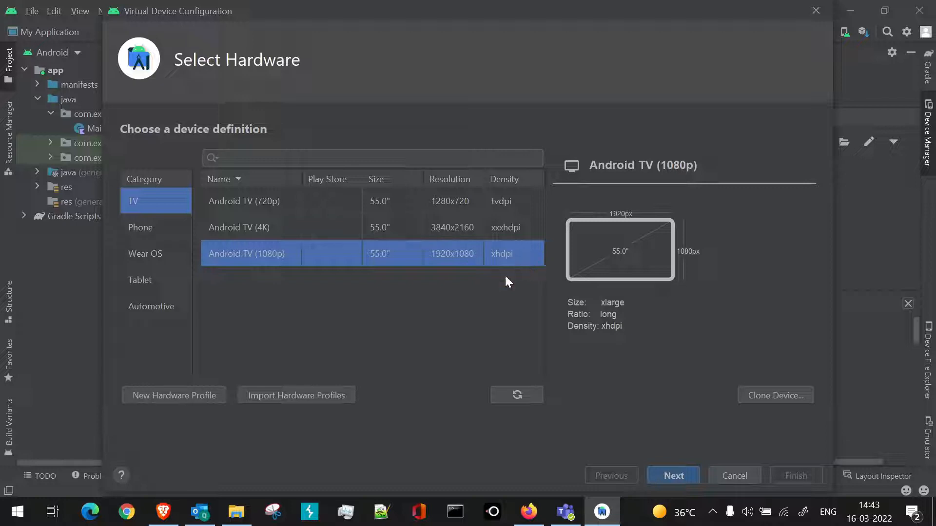
mouse_move(359, 344)
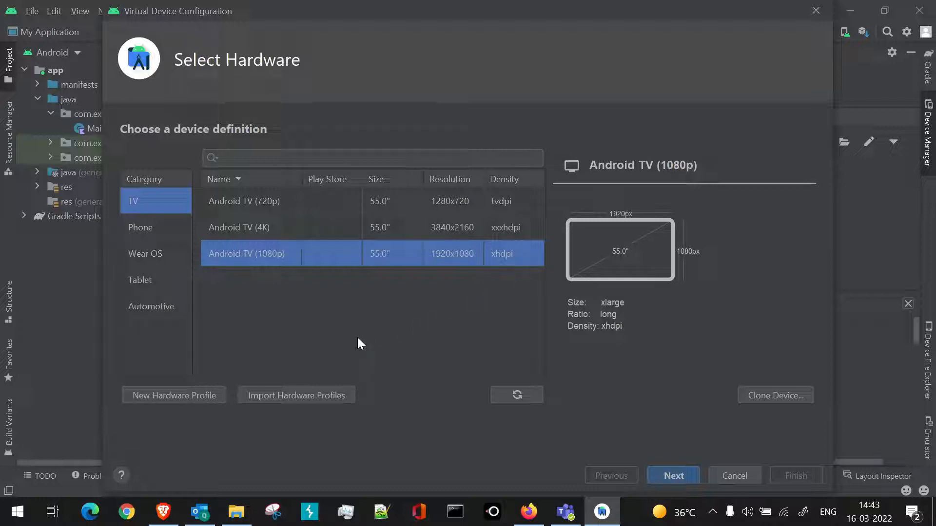
mouse_move(270, 333)
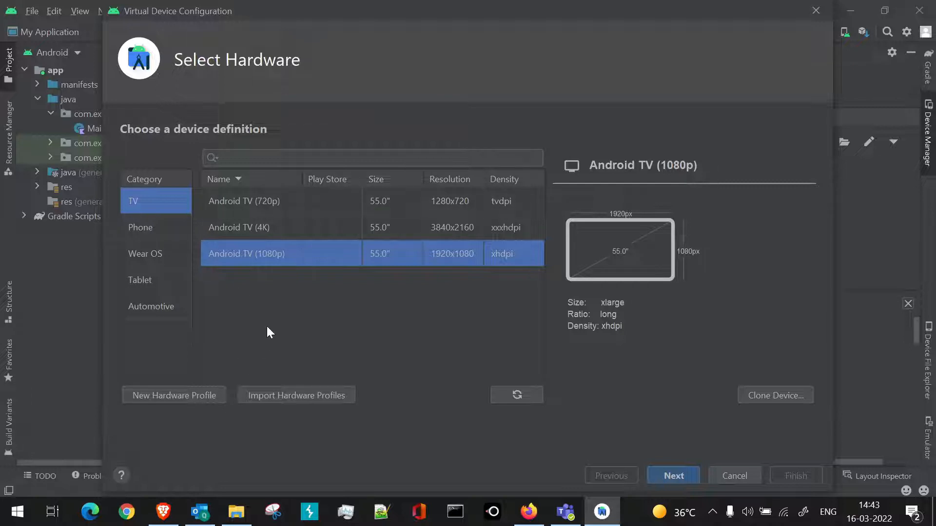
mouse_move(497, 485)
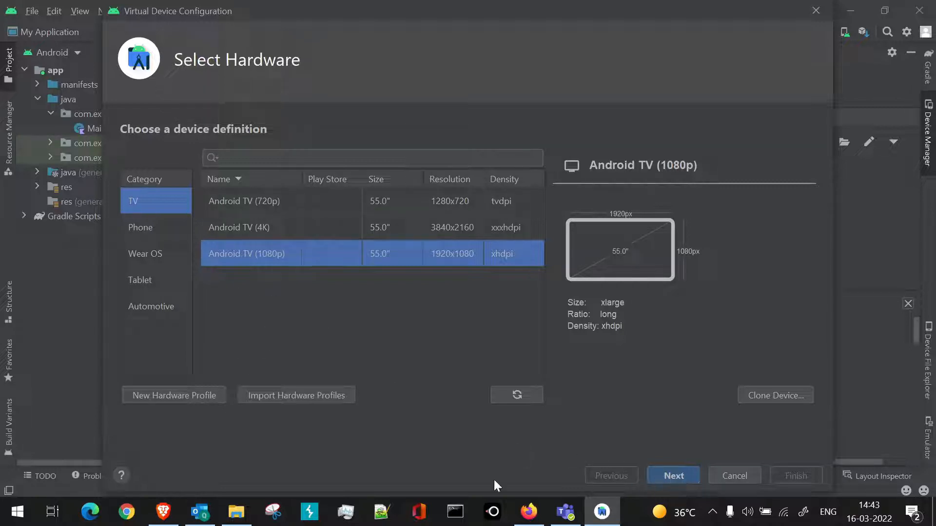
Step: Define a custom hardware profile named 'tv 1' of device type Android TV
click(173, 396)
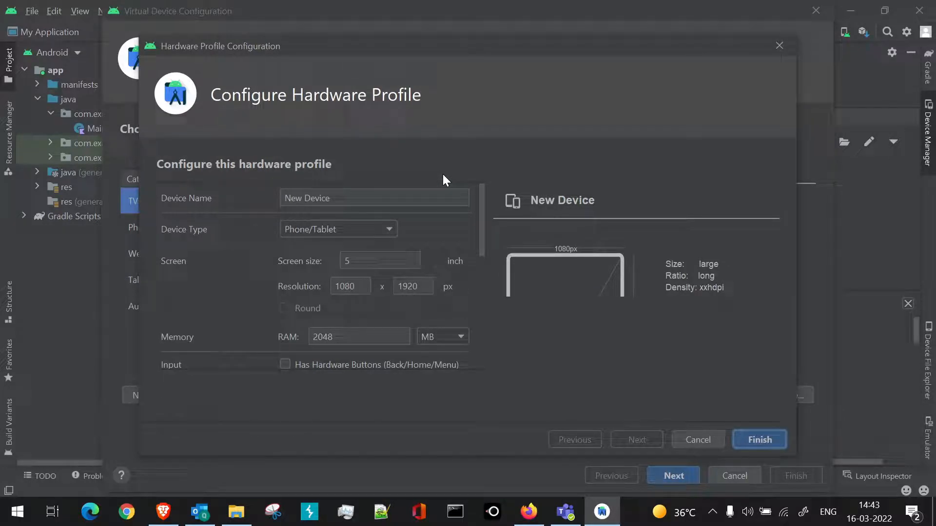
scroll(down, 3)
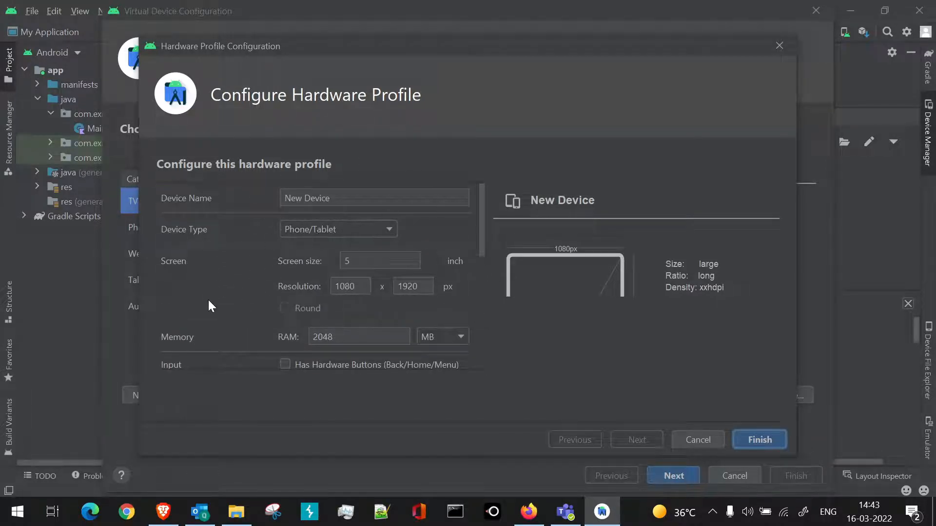
click(375, 197)
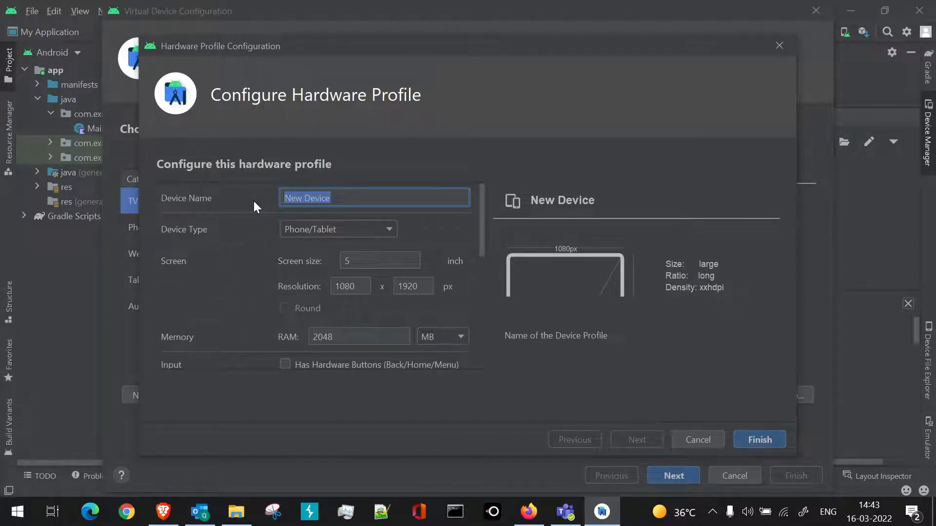
text(tv 1)
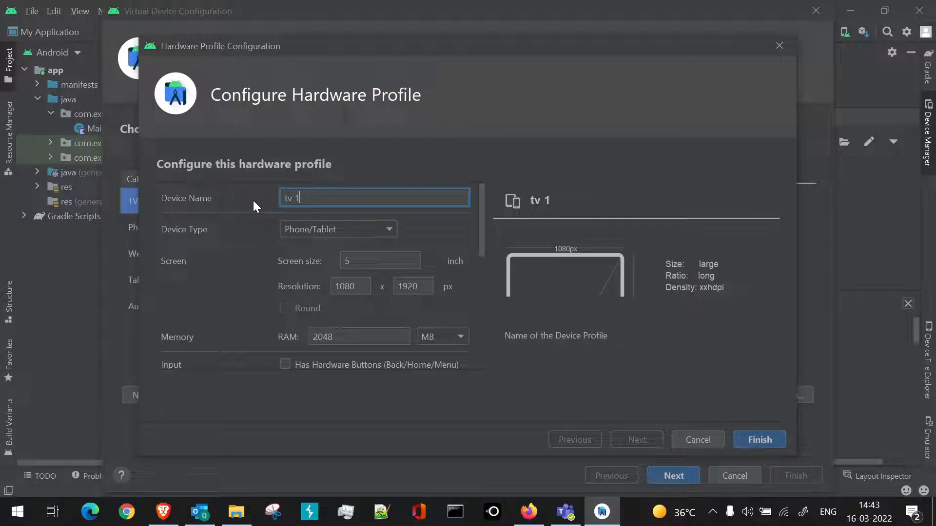
scroll(down, 3)
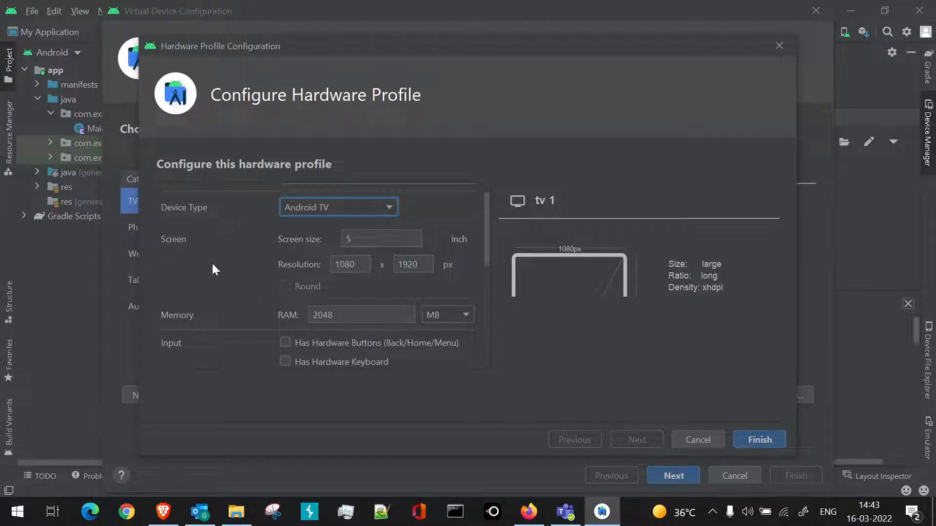
Step: Give tv 1 a 55-inch screen at 1920 x 1080 resolution
click(380, 238)
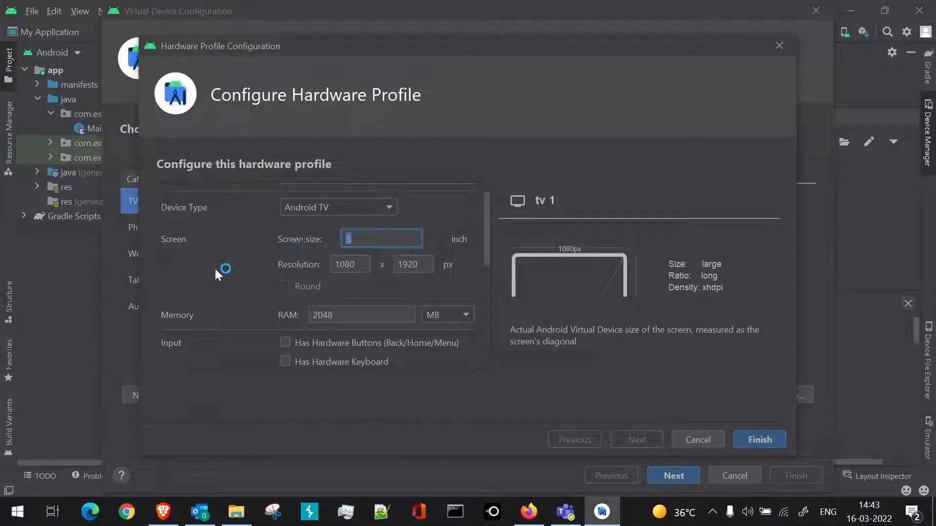
text(5)
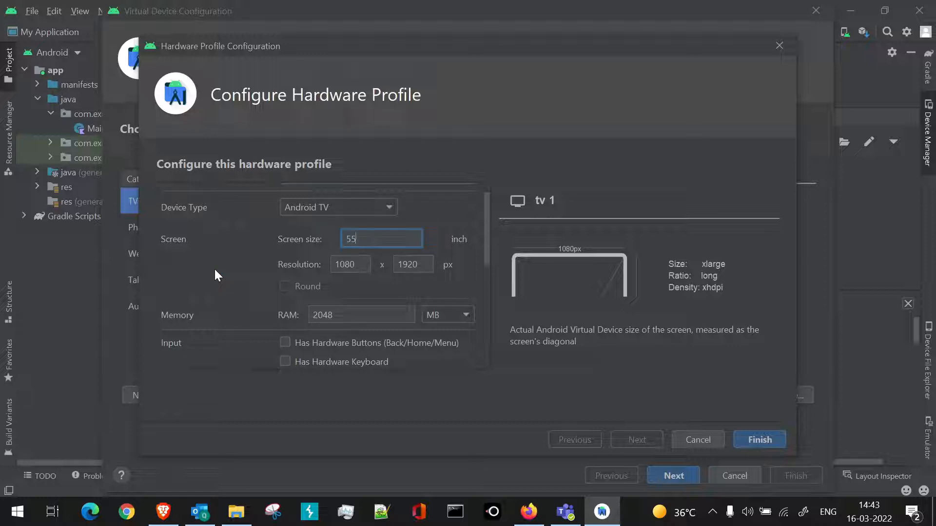
mouse_move(318, 258)
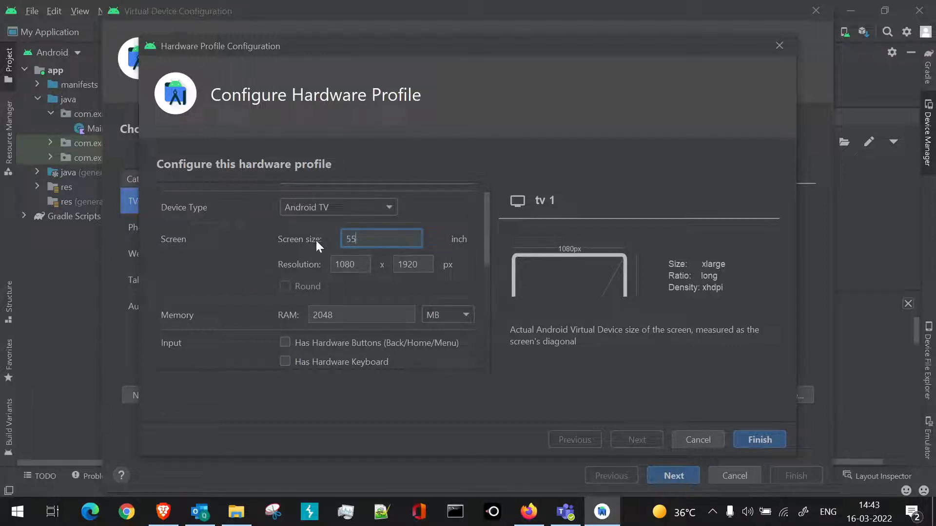
mouse_move(384, 282)
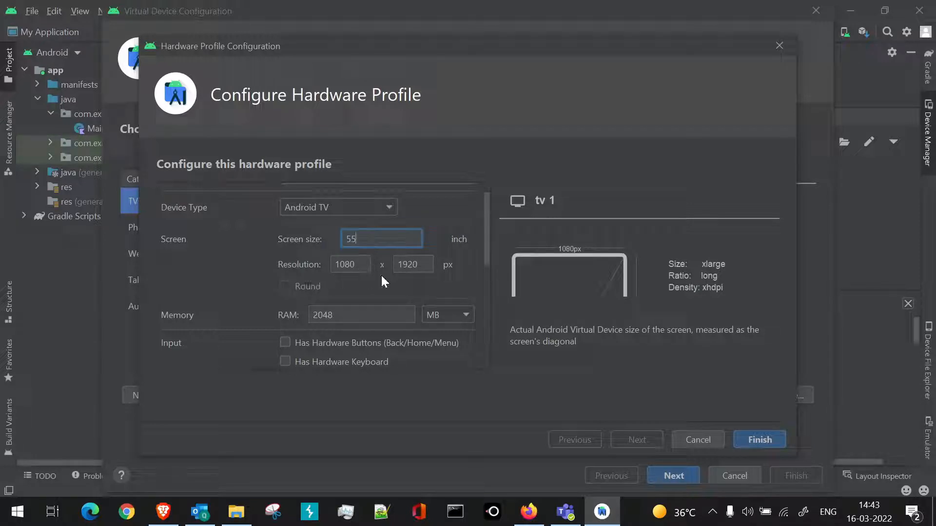
mouse_move(368, 290)
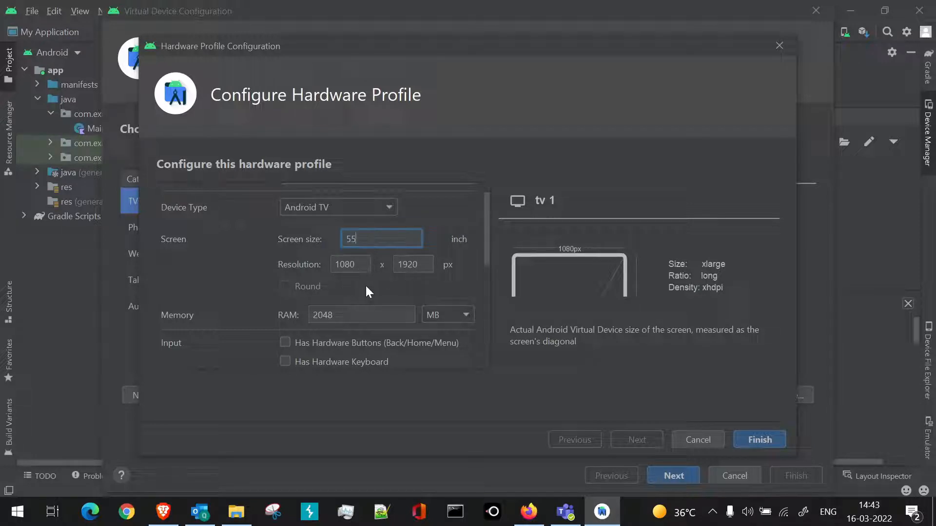
mouse_move(349, 278)
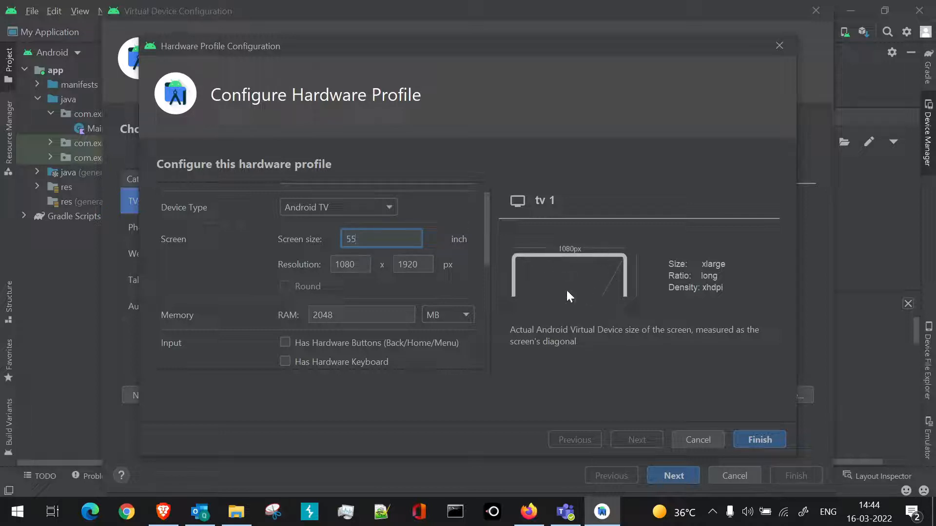
click(350, 264)
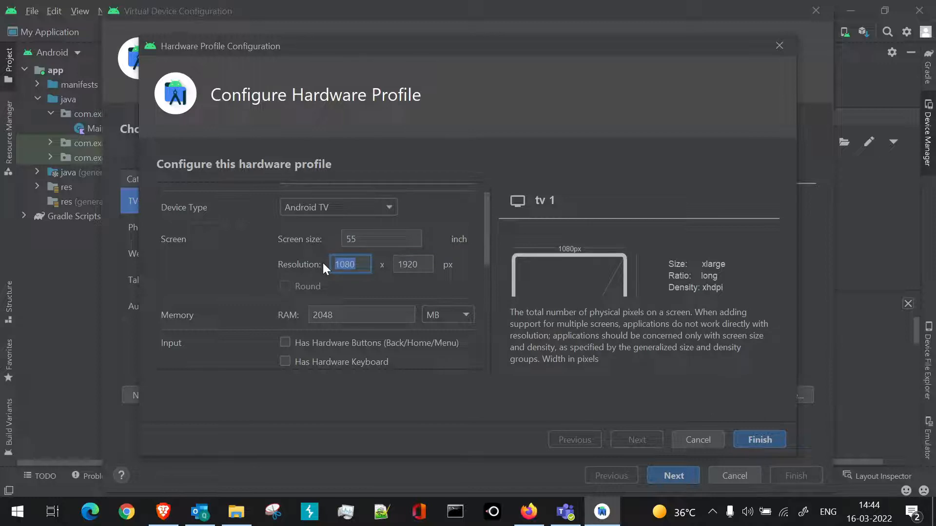
text(1)
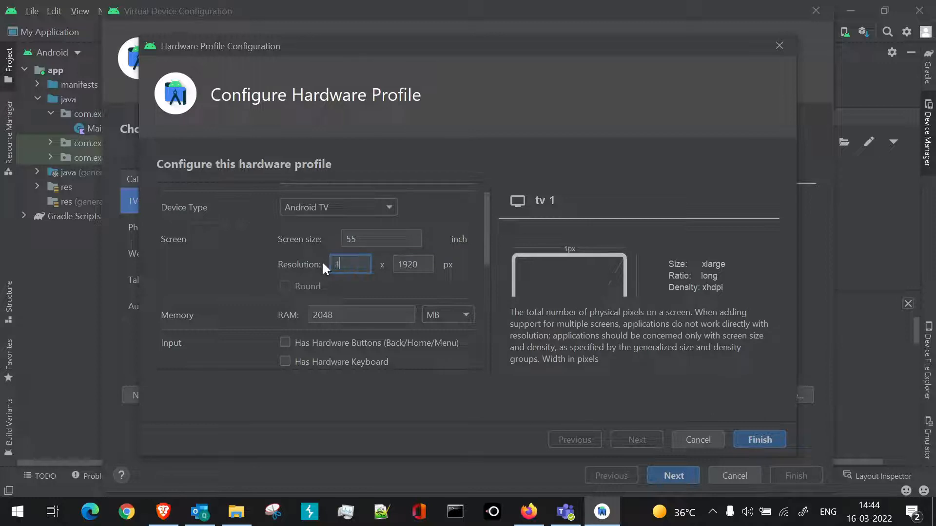
text(1920)
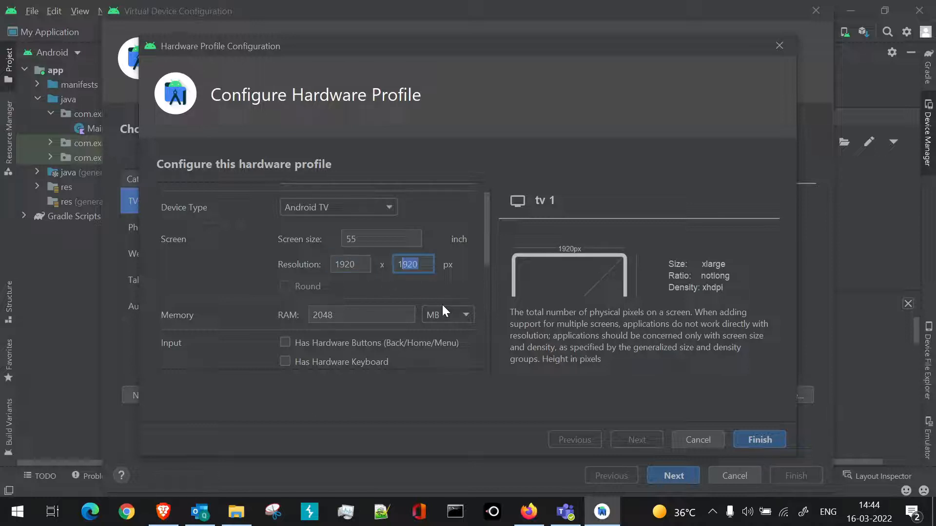
text(1080)
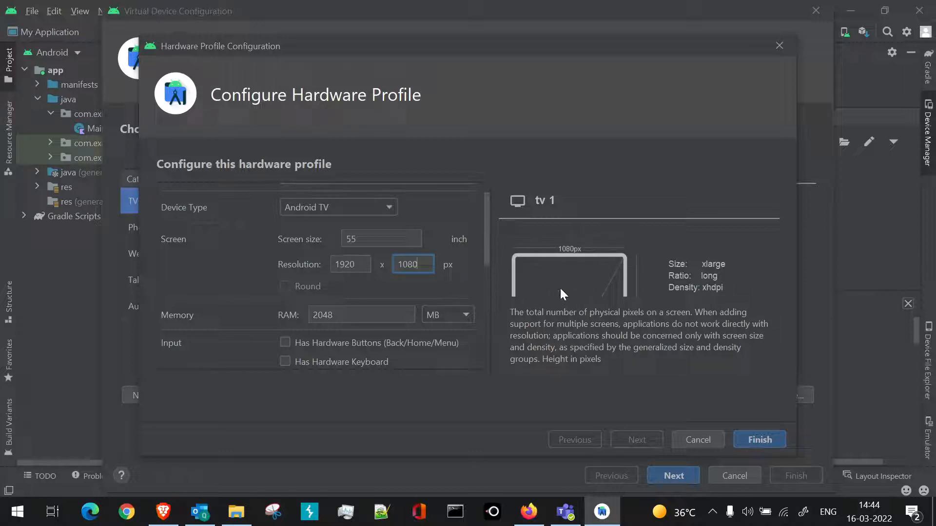
mouse_move(547, 292)
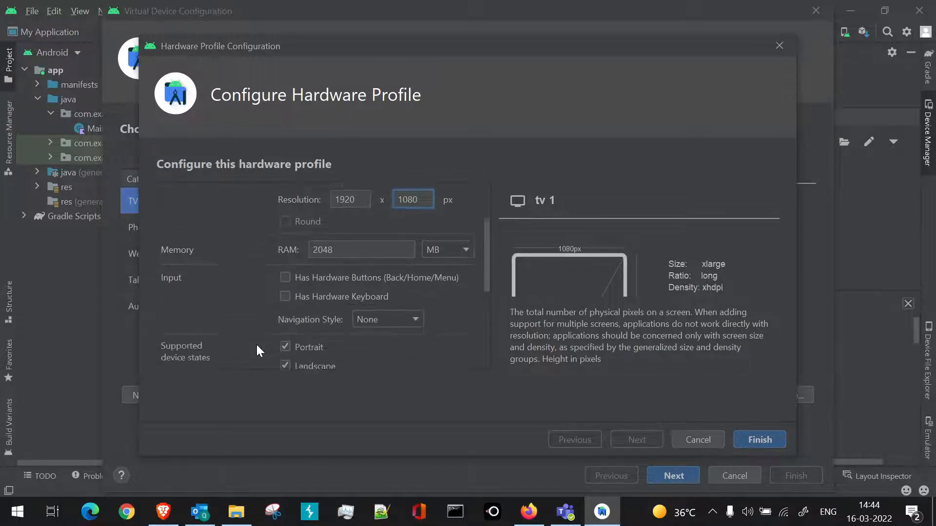
Step: Choose tv_1080p as the profile's default skin
scroll(down, 3)
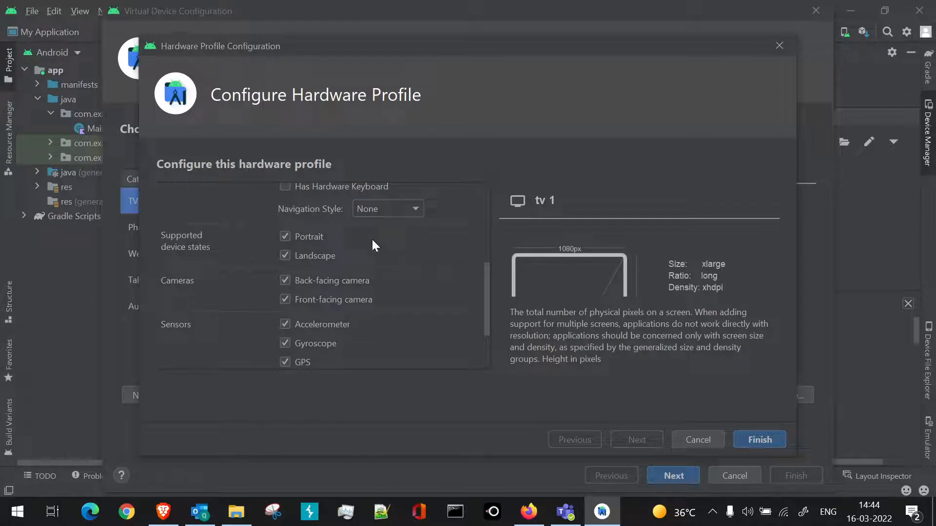
mouse_move(315, 250)
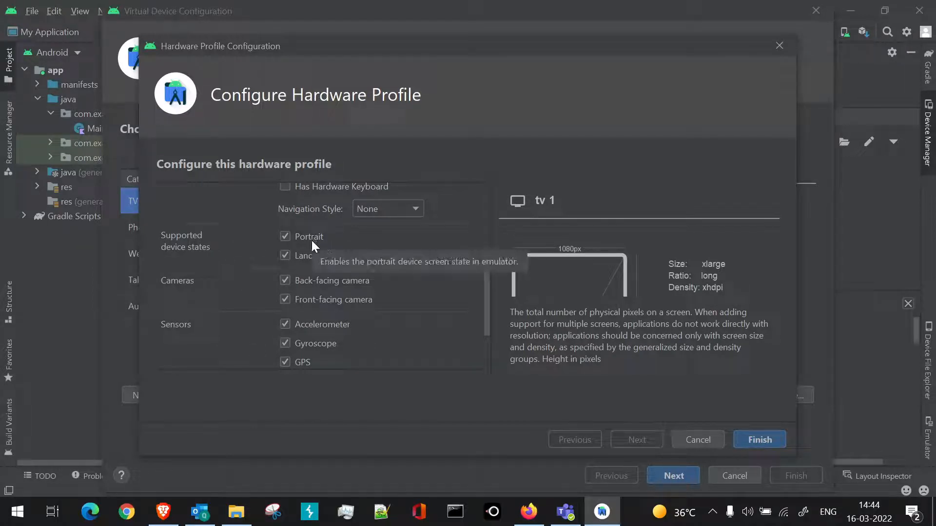
mouse_move(384, 275)
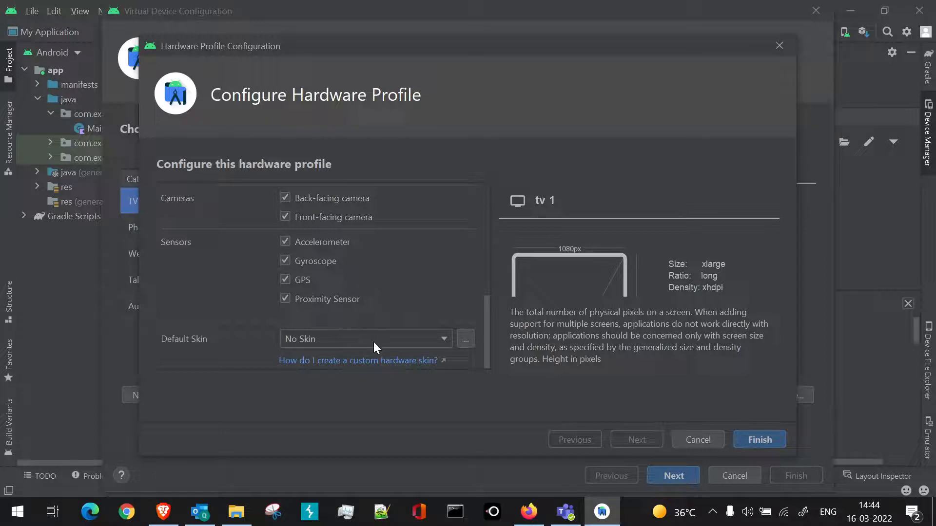
click(365, 340)
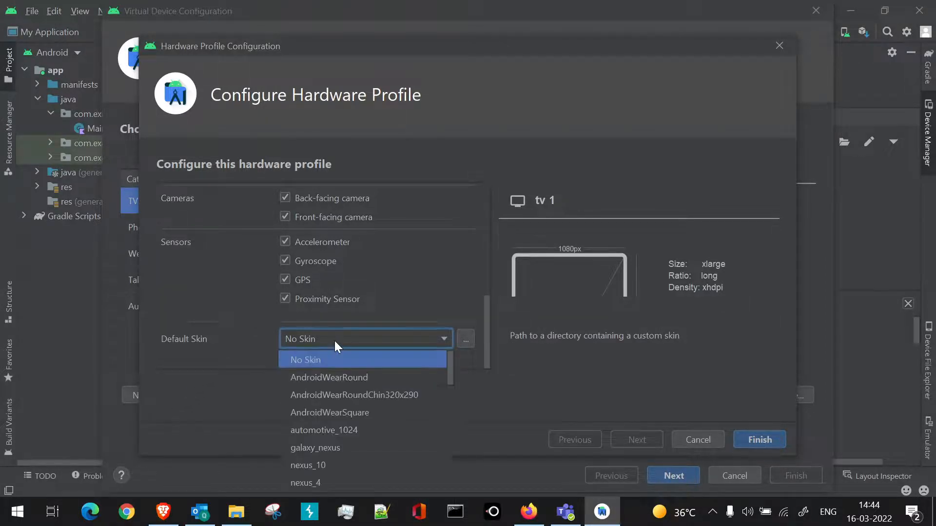
scroll(down, 3)
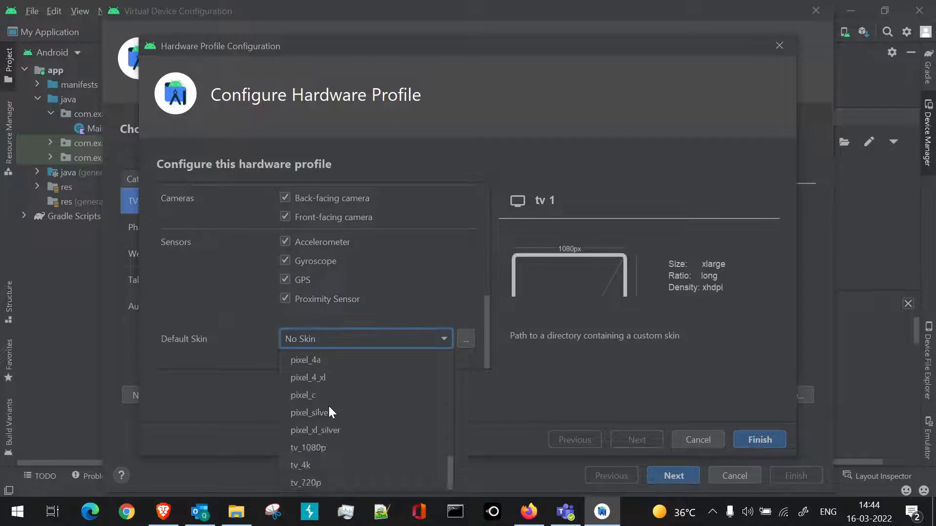
mouse_move(326, 448)
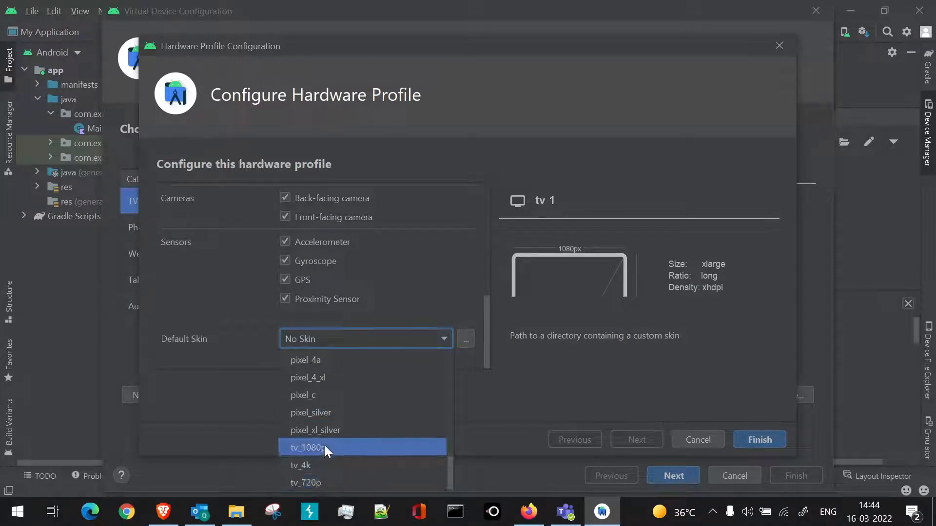
click(308, 447)
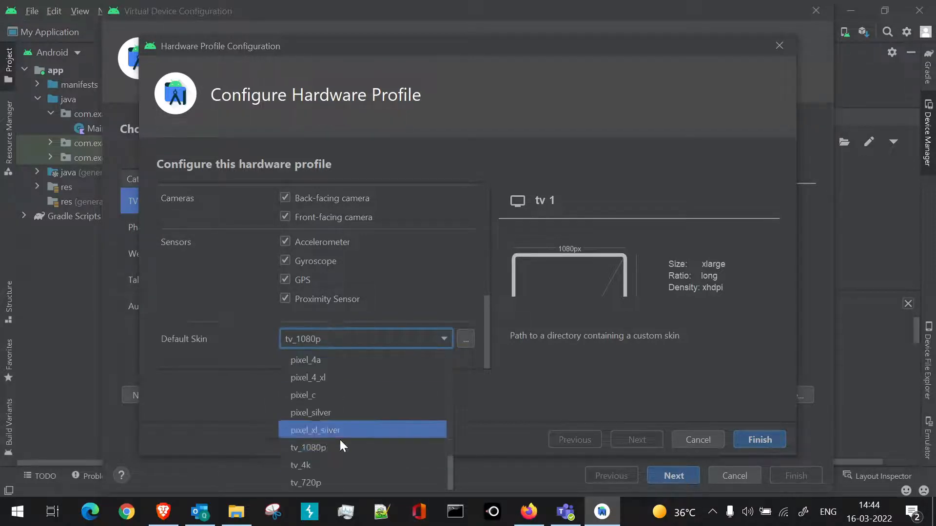
click(300, 465)
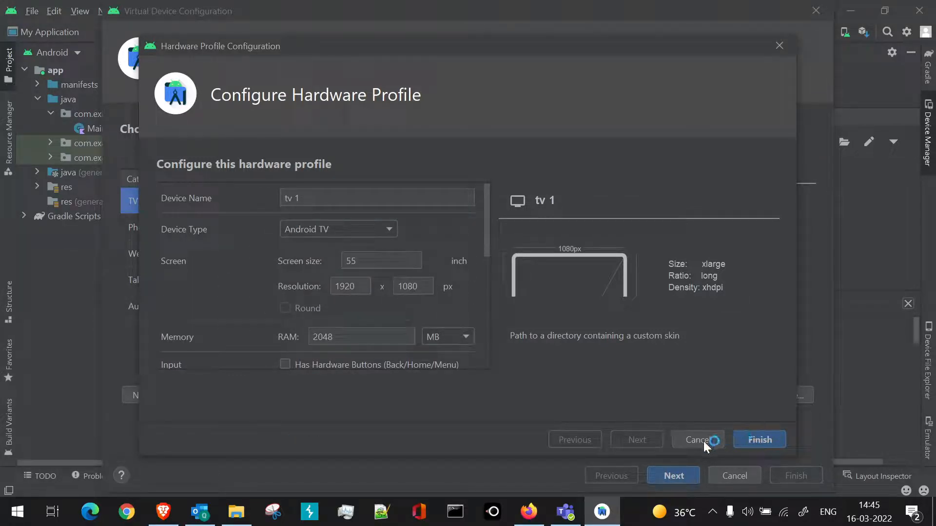
Step: Select Android TV (1080p) hardware with the R (API 30) Android TV image and reach verification
click(698, 439)
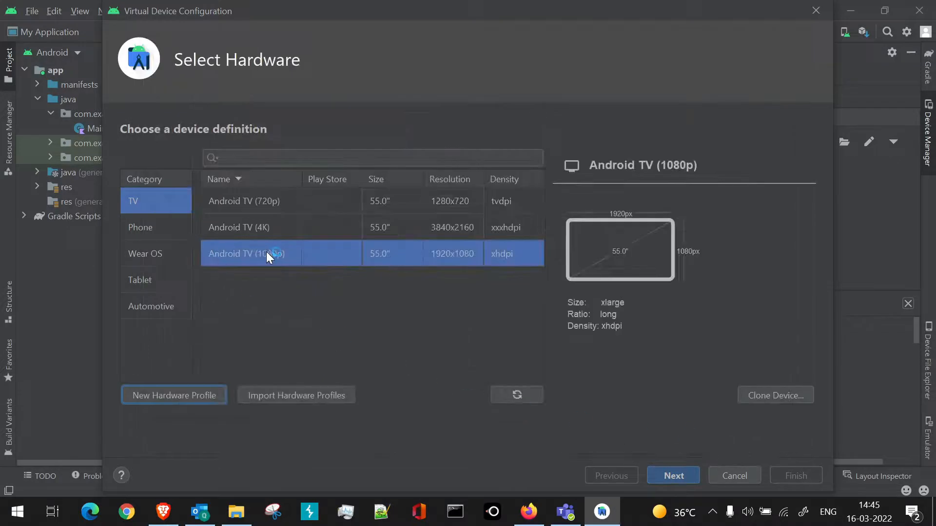
mouse_move(281, 263)
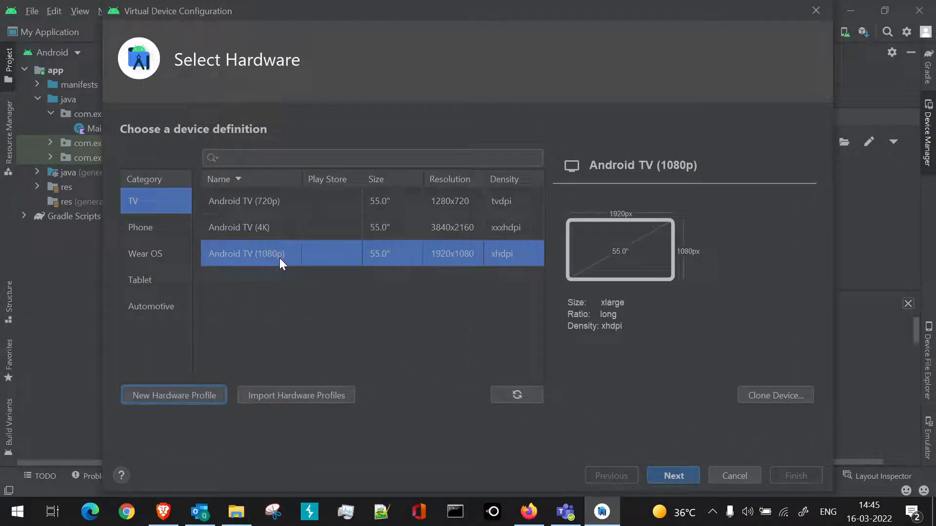
click(673, 476)
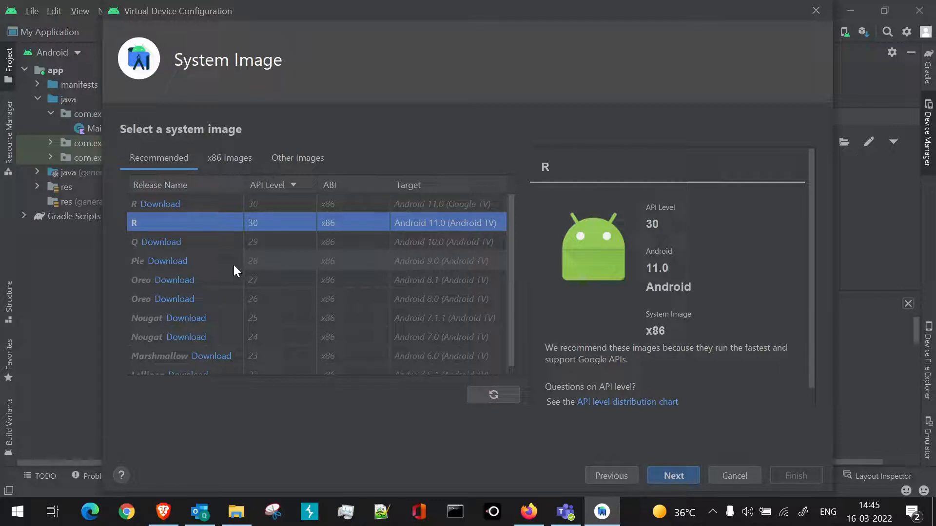
mouse_move(513, 199)
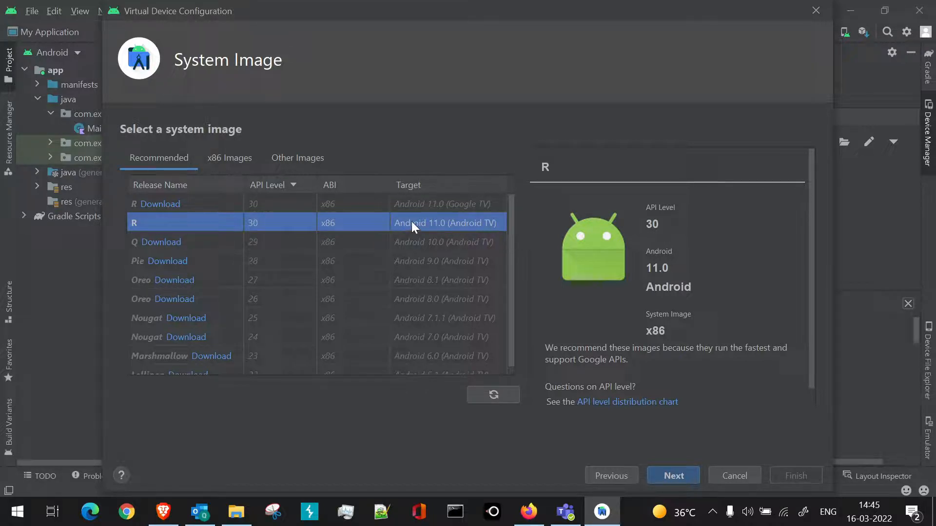
click(673, 476)
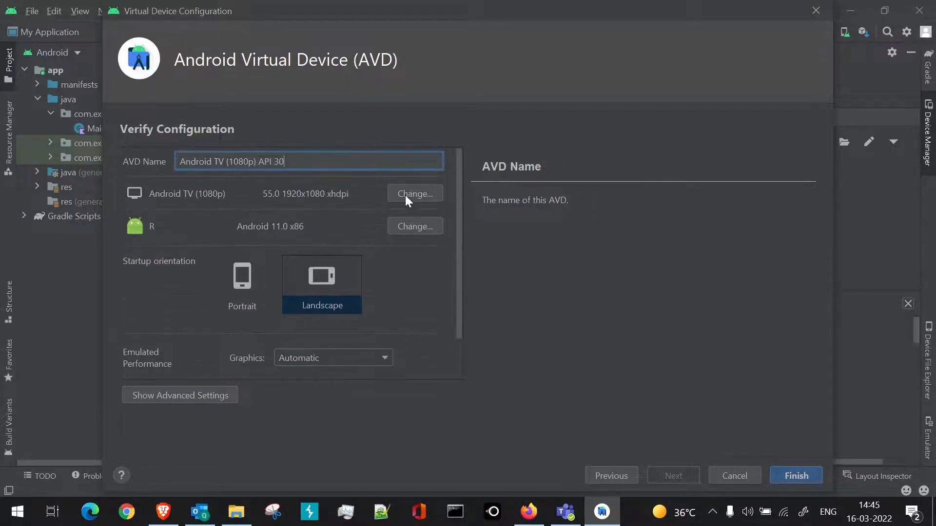
Step: Review the configuration and finish, adding Android TV API 30 to the device list
scroll(down, 3)
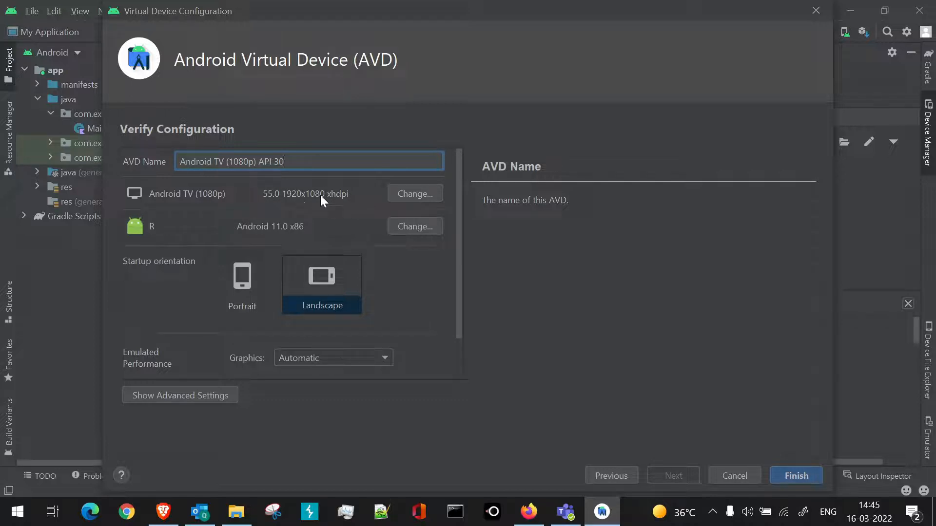
scroll(down, 3)
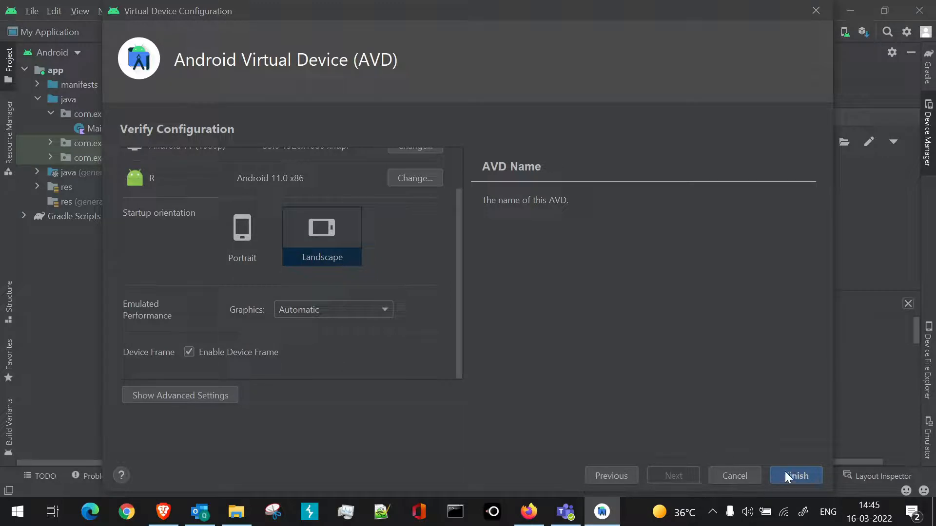
click(795, 476)
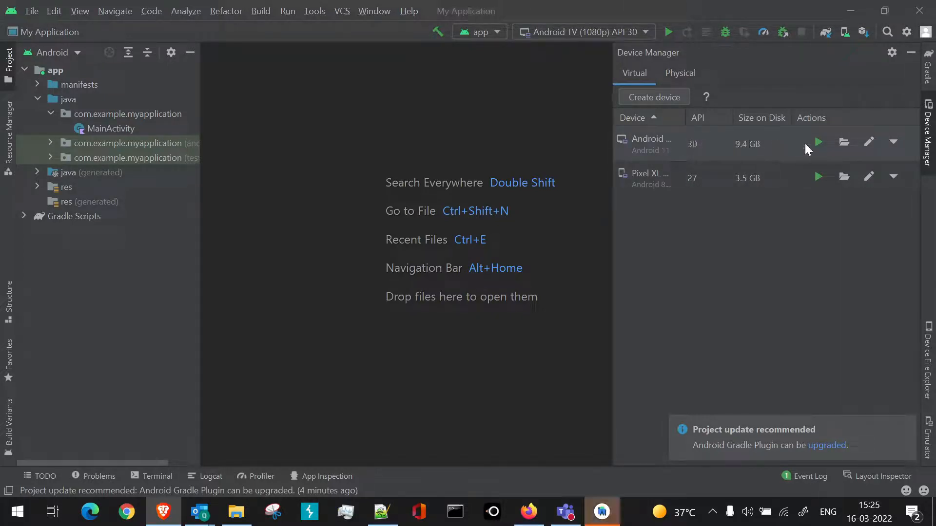
mouse_move(819, 144)
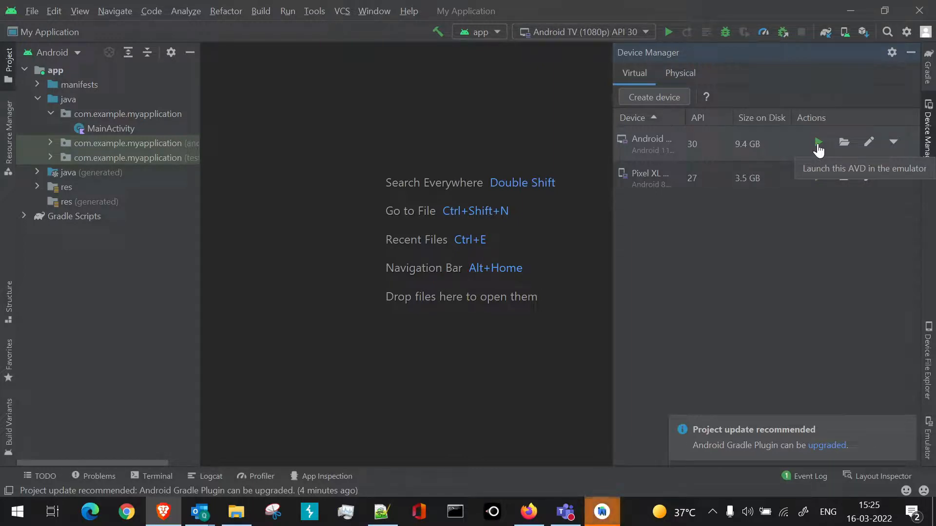
Step: Launch the Android TV AVD and allow USB debugging to reach the TV home screen
click(819, 142)
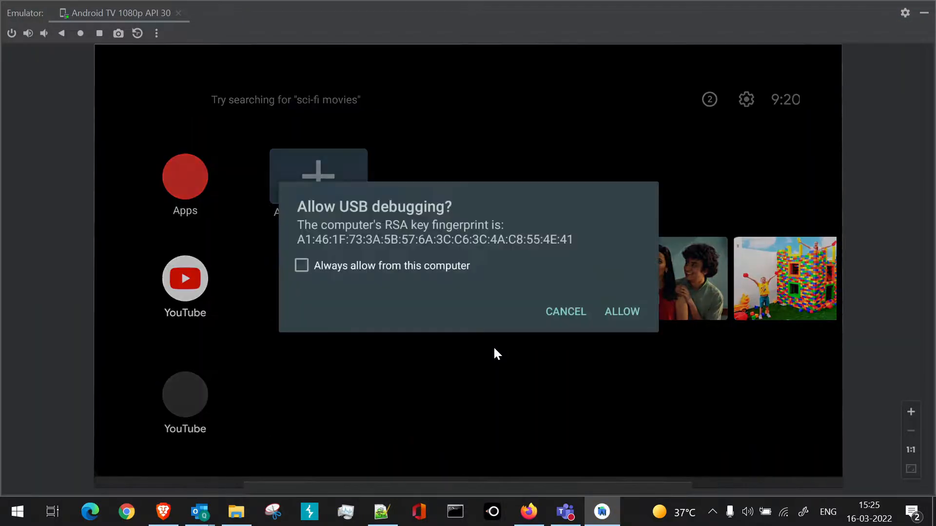
click(622, 312)
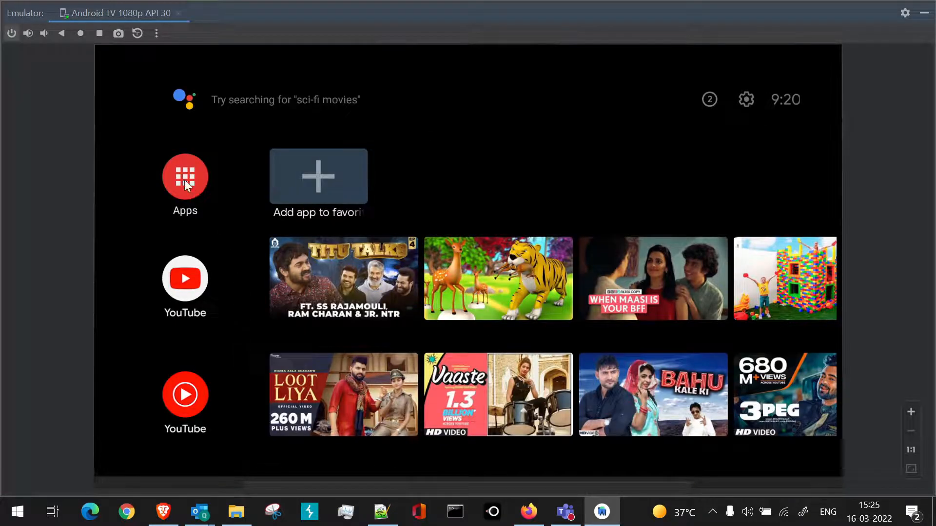
click(185, 176)
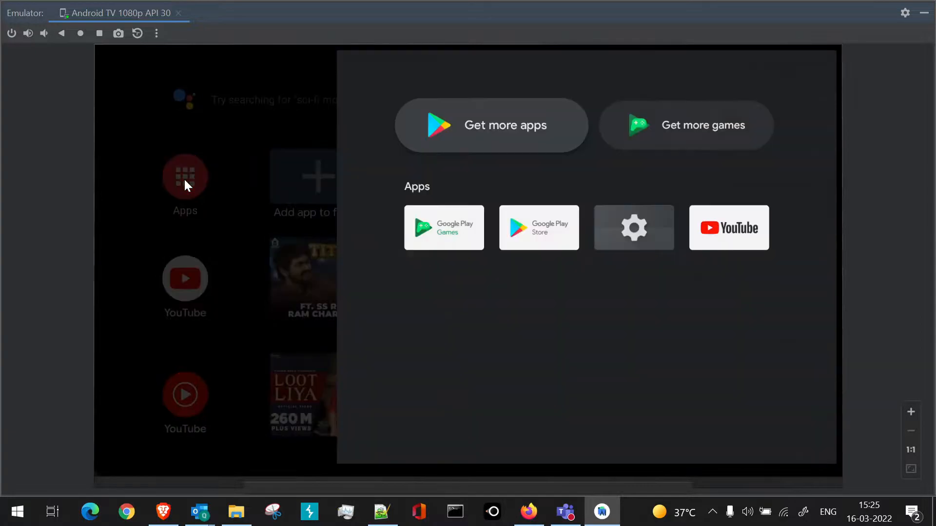
mouse_move(621, 263)
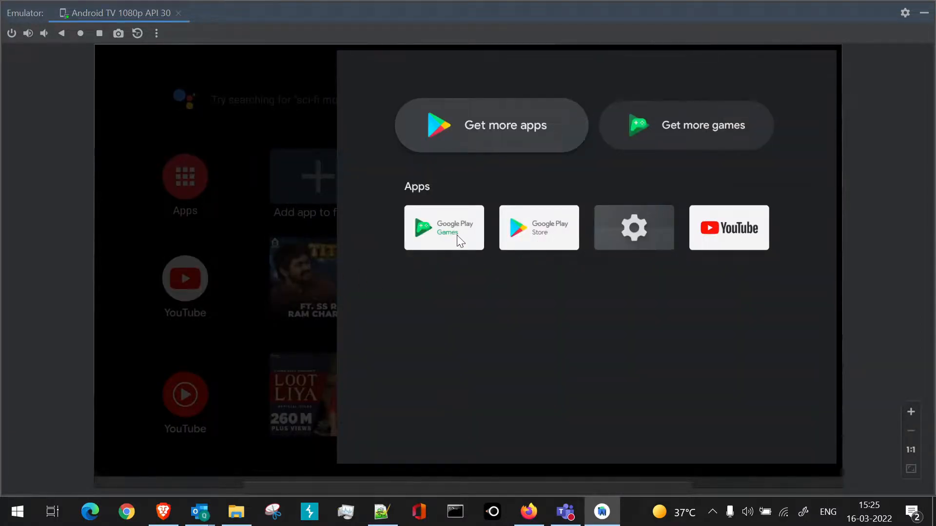
mouse_move(737, 243)
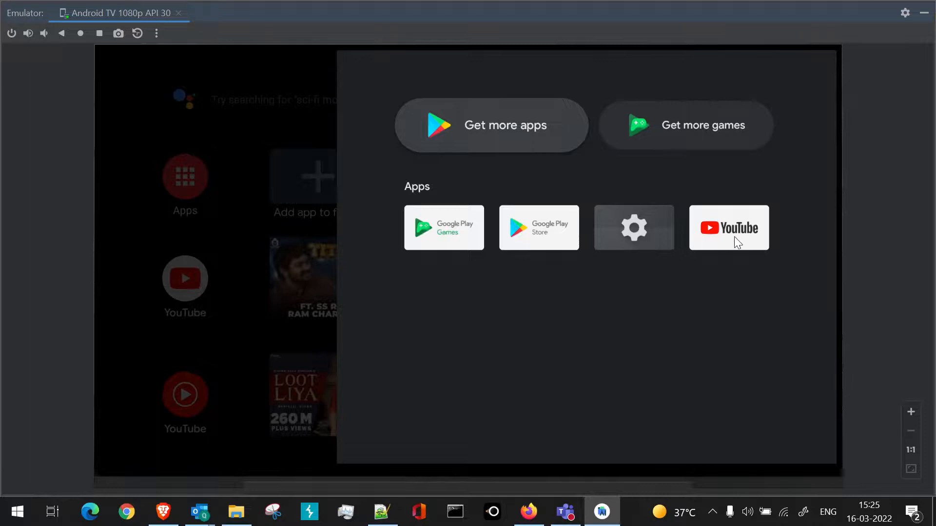
mouse_move(495, 240)
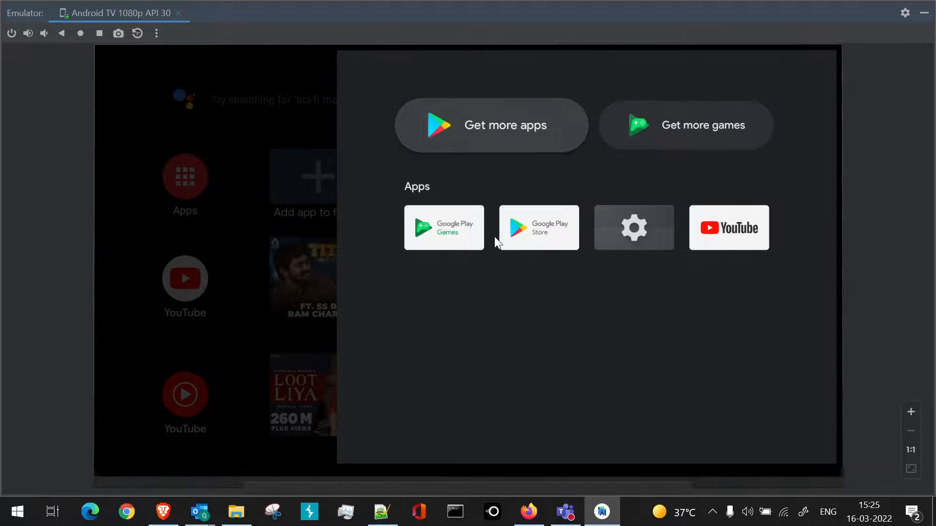
mouse_move(503, 237)
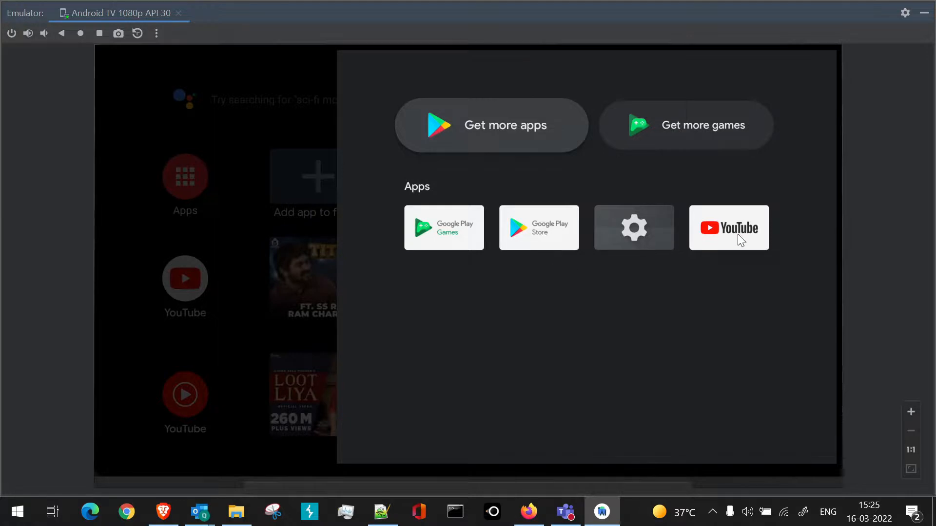
mouse_move(601, 273)
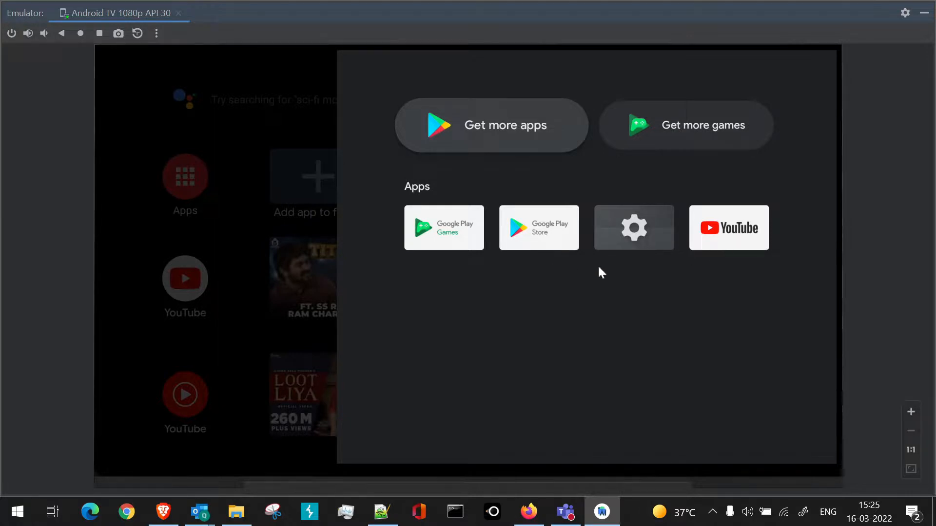
mouse_move(732, 244)
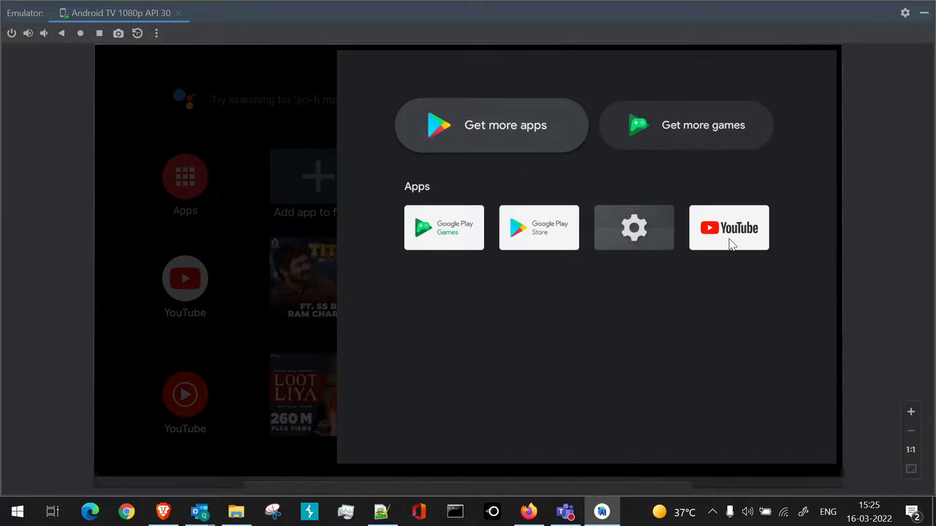
mouse_move(169, 342)
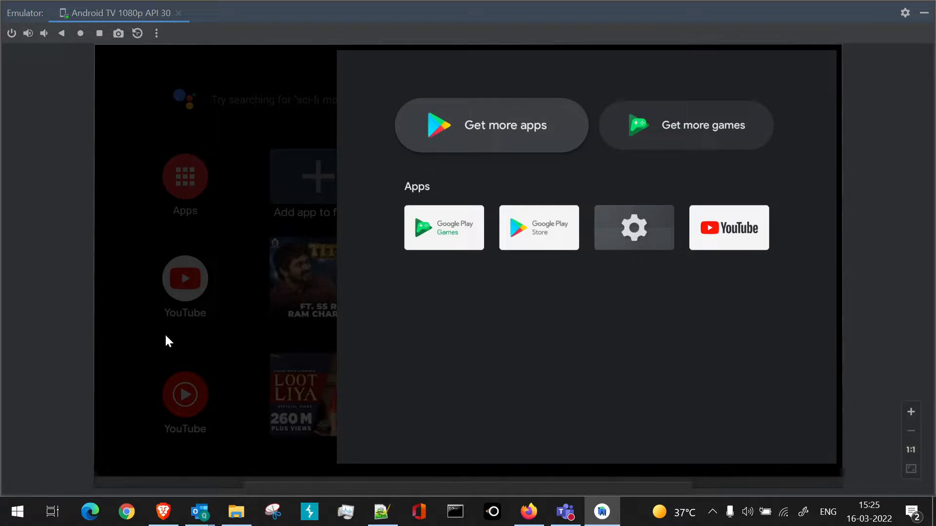
mouse_move(141, 338)
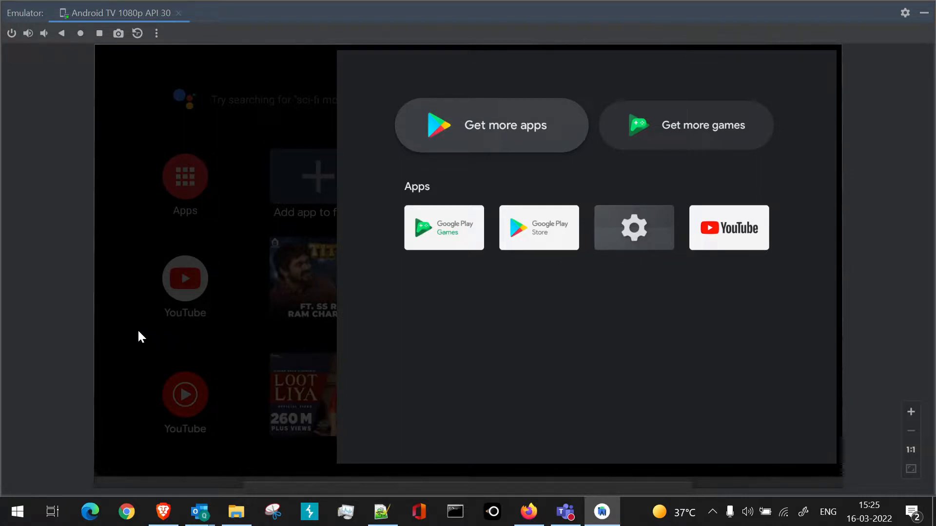
mouse_move(447, 250)
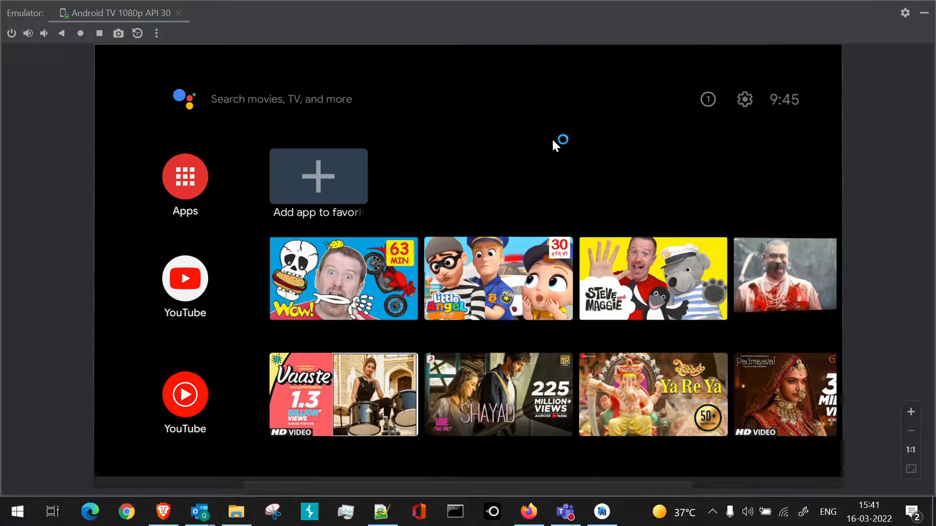
mouse_move(499, 136)
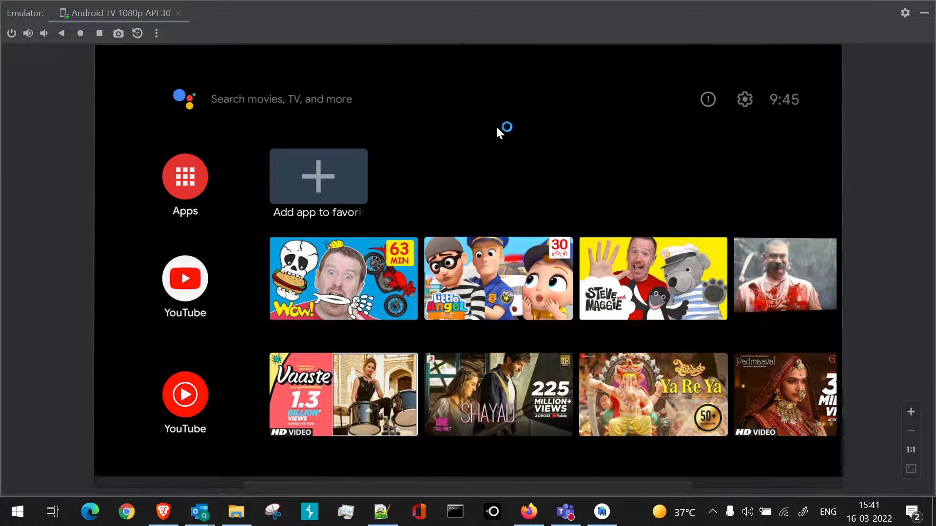